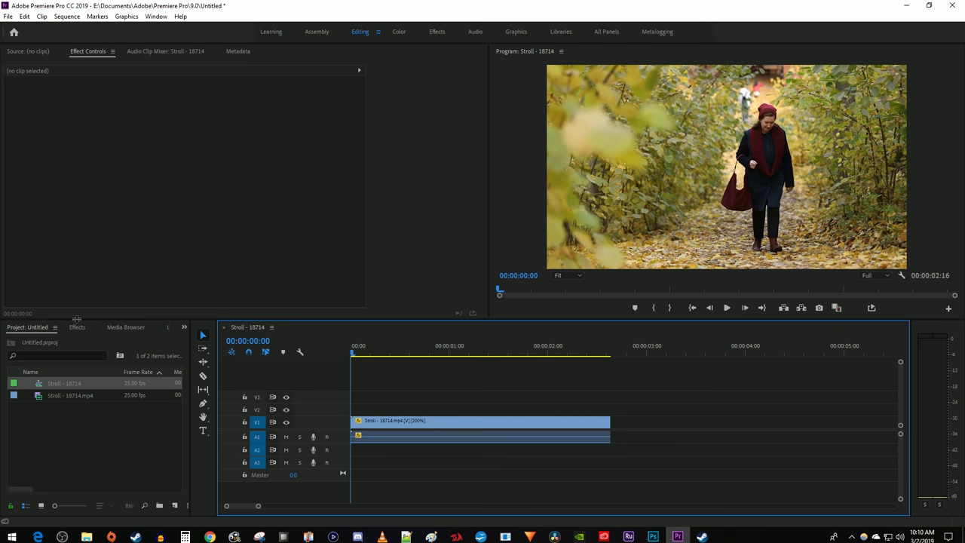
# Search effects for 'gau' and apply Gaussian Blur to the Stroll clip
pyautogui.click(76, 326)
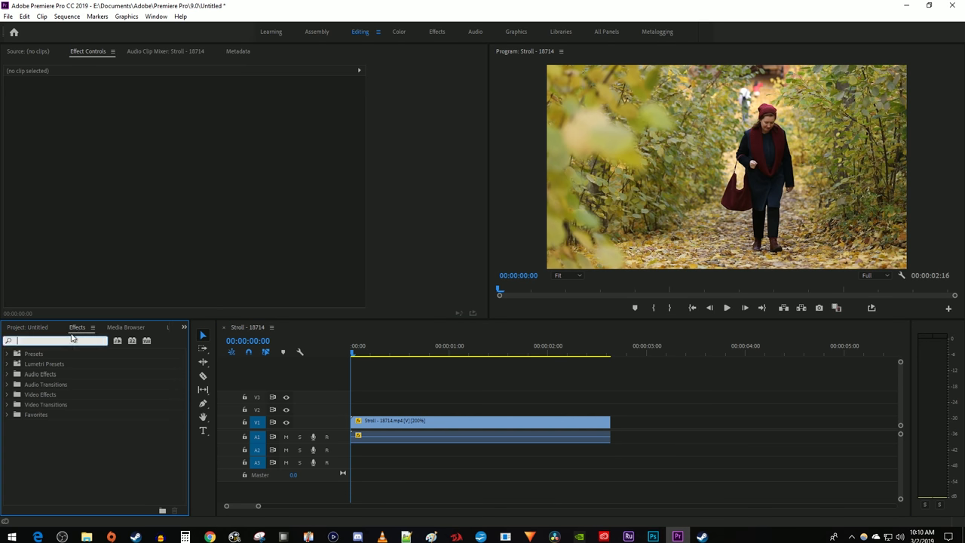
pyautogui.write('gau')
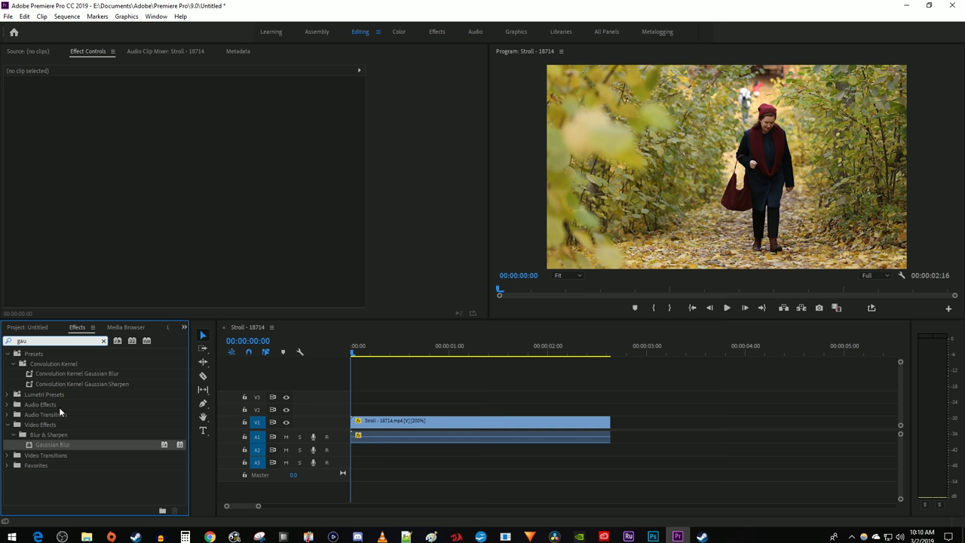
pyautogui.moveTo(52, 444); pyautogui.dragTo(384, 422)
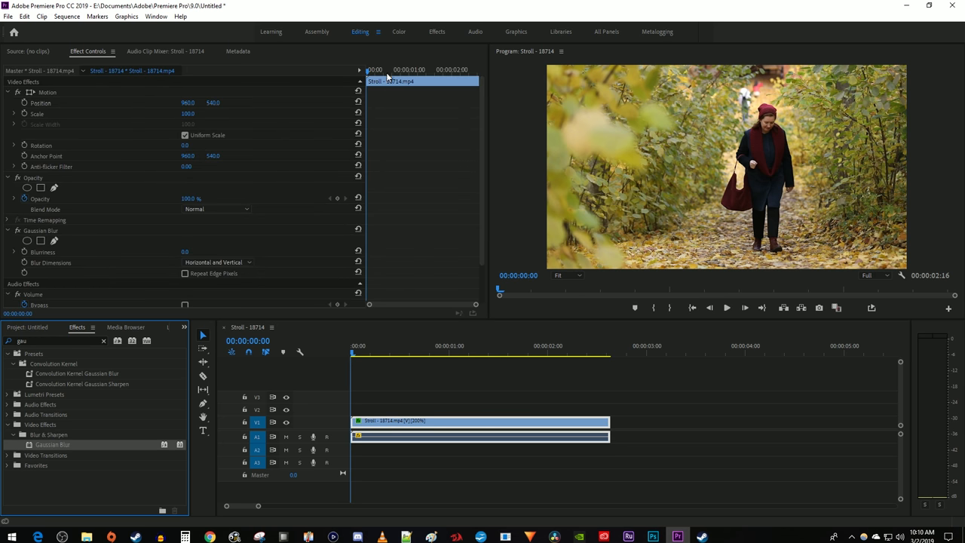
pyautogui.moveTo(381, 102)
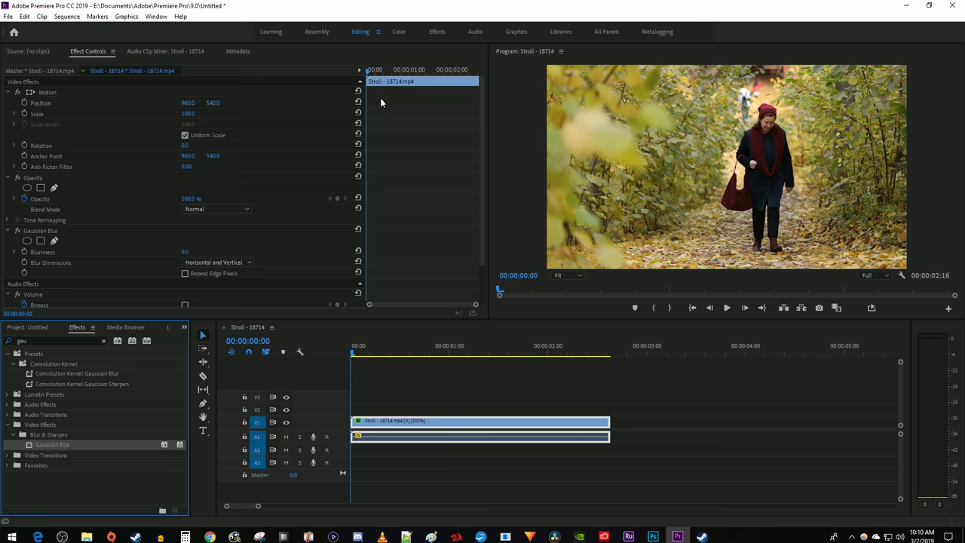
pyautogui.scroll(-3)
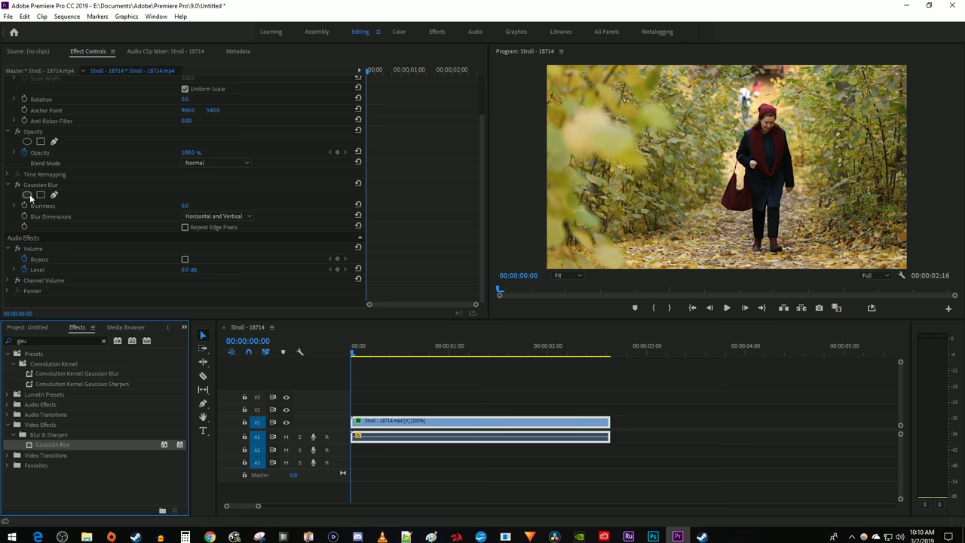
# Add an ellipse mask to Gaussian Blur, fit it over her face, and track it forward
pyautogui.click(40, 195)
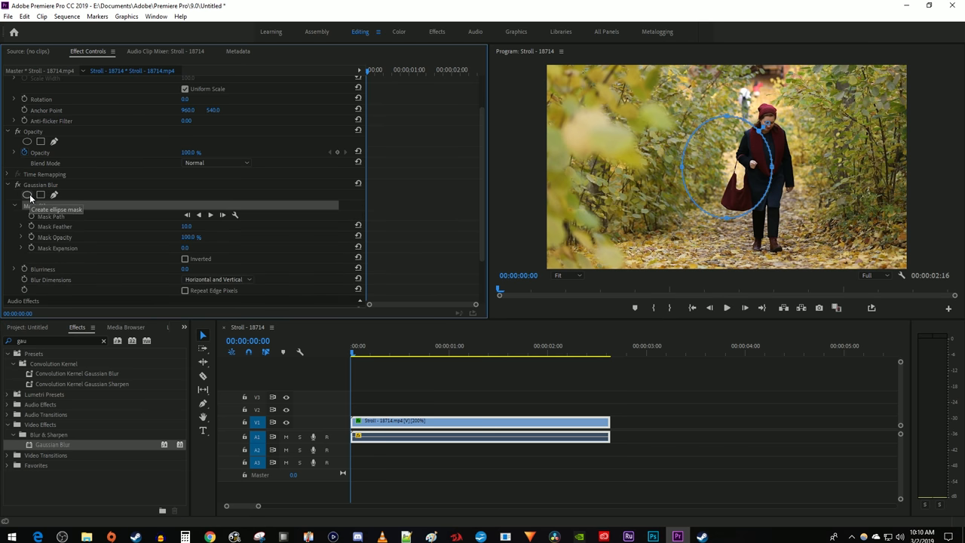
pyautogui.click(27, 195)
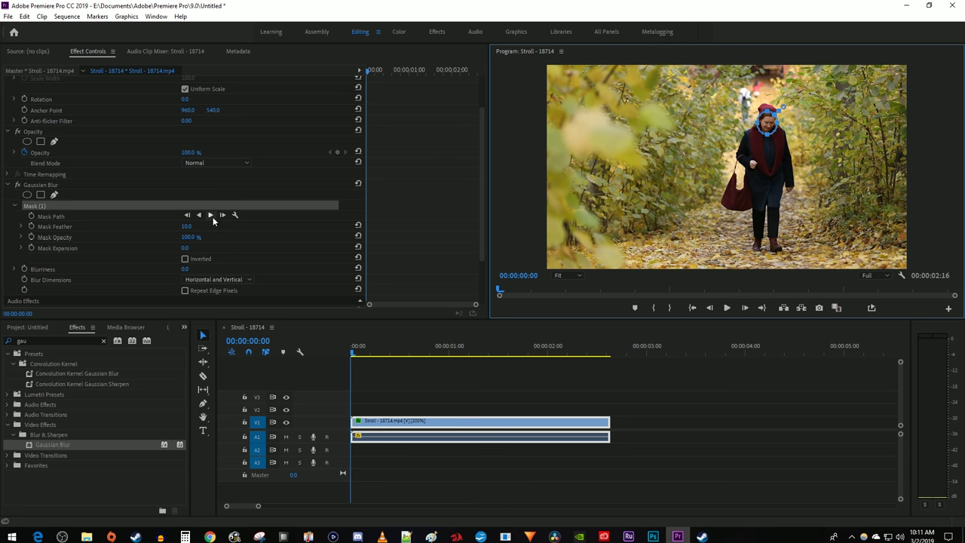
pyautogui.click(211, 215)
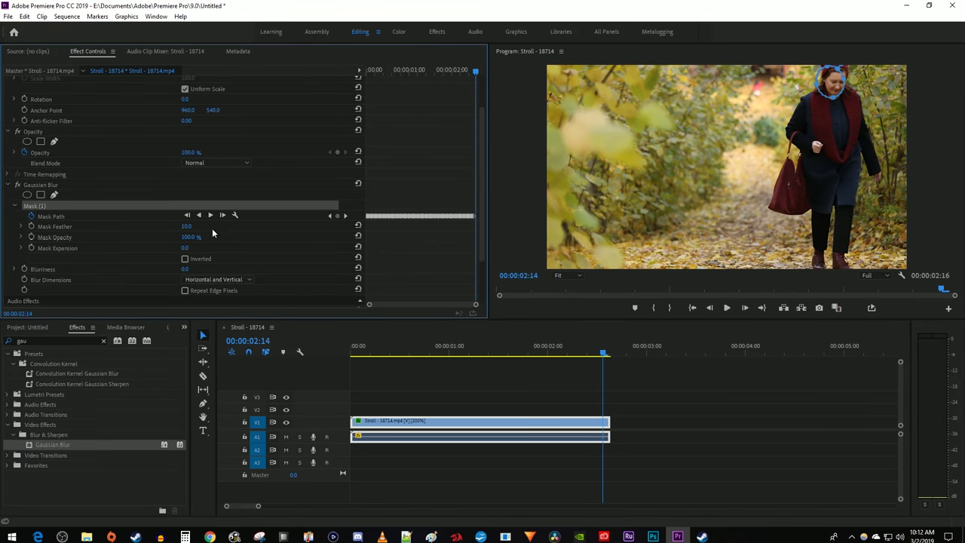
pyautogui.scroll(-3)
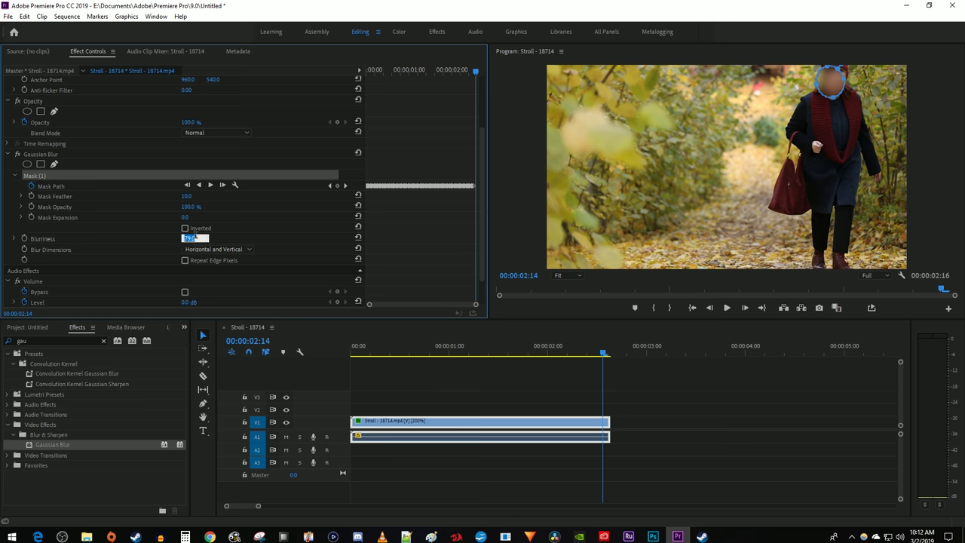
# Set Gaussian Blur Blurriness to 50 and preview an earlier frame to check the face
pyautogui.write('50.0')
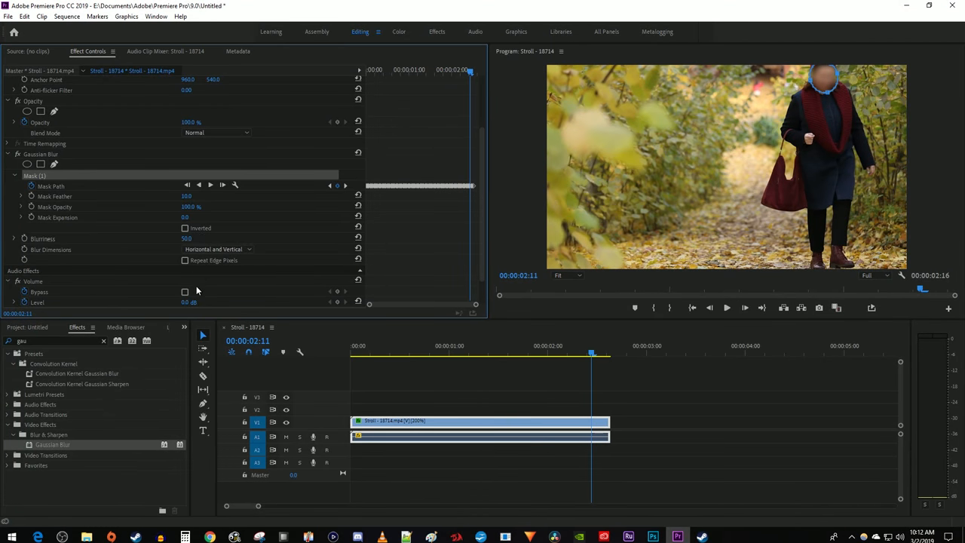
pyautogui.click(404, 353)
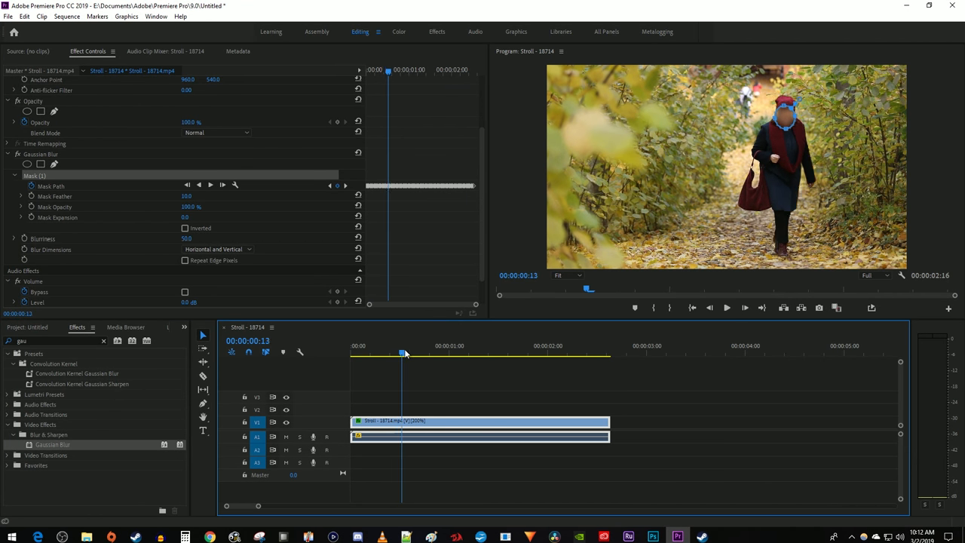